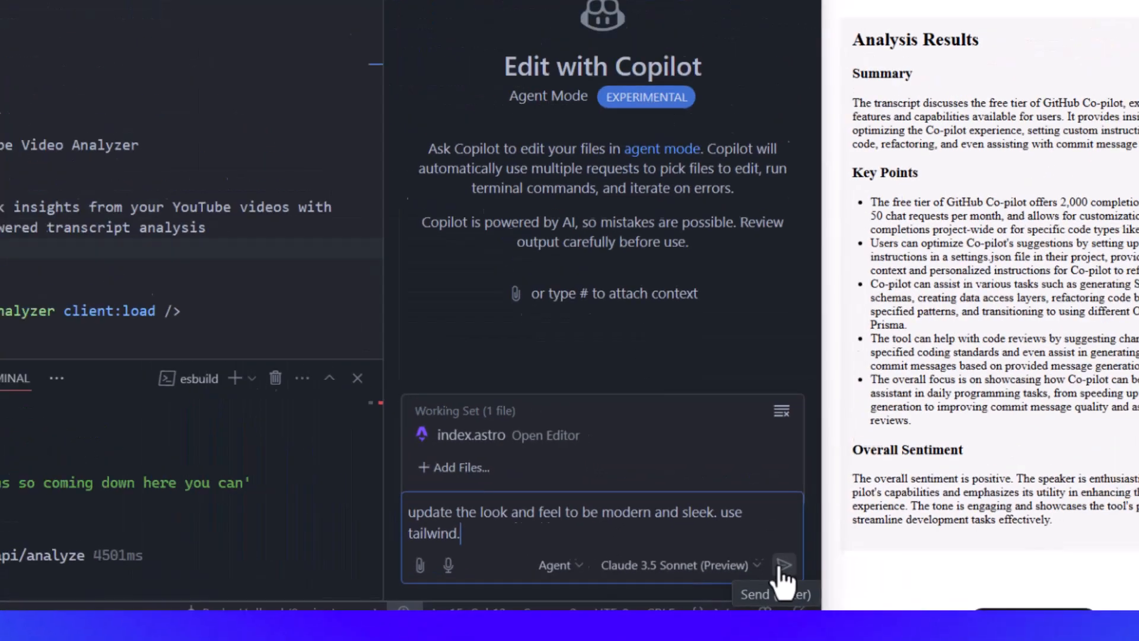
- Send Copilot the request to give the page a modern, sleek Tailwind look
click(784, 565)
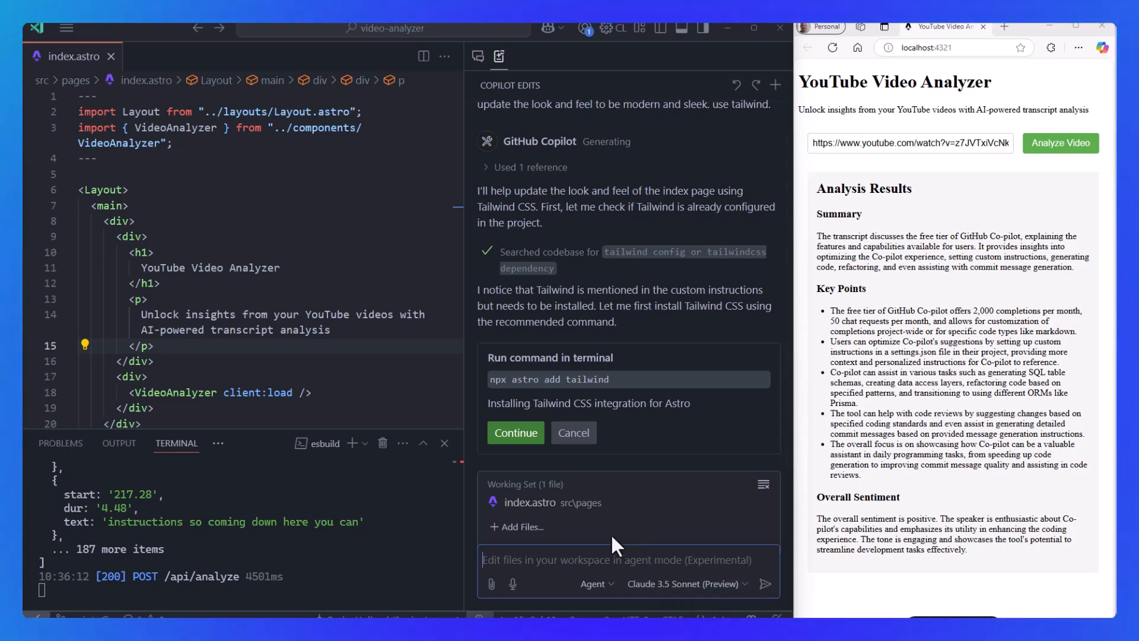
- Let Copilot run npx astro add tailwind and restyle index.astro, Layout.astro and VideoAnalyzer.tsx
click(515, 432)
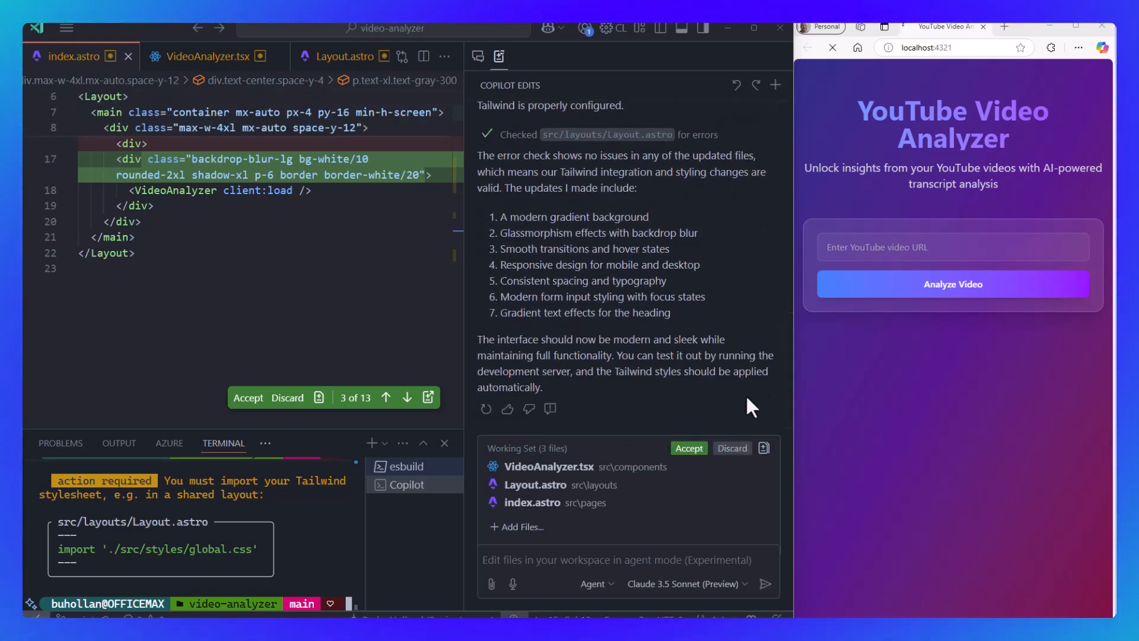
text(https://www.youtube.com/watch?v=z7JVTxiVcNk&t=1s)
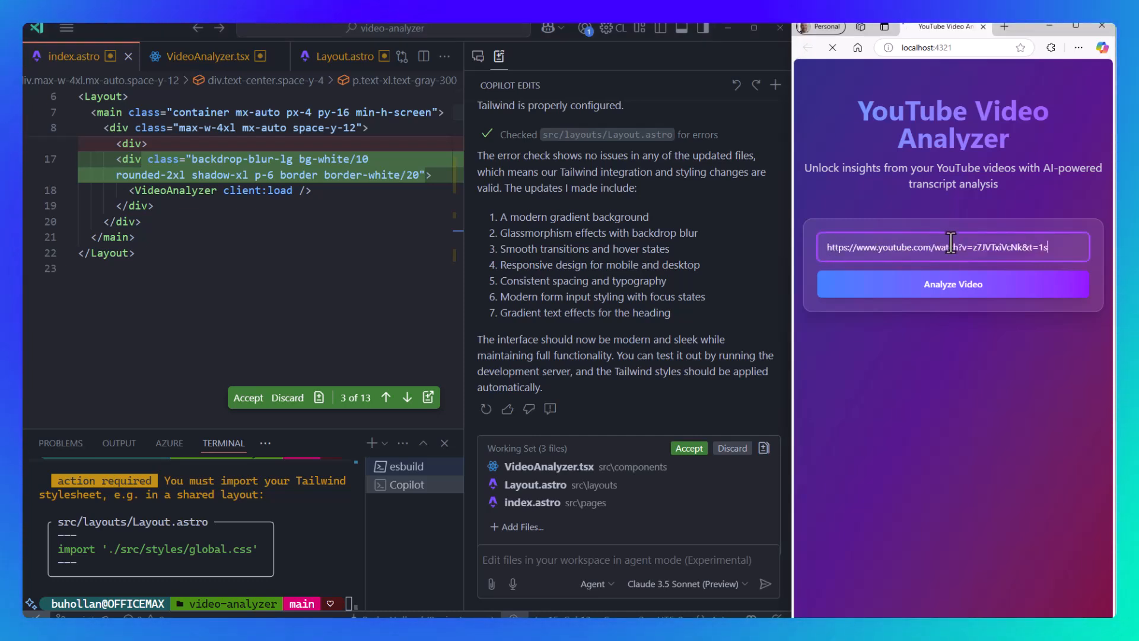
click(952, 285)
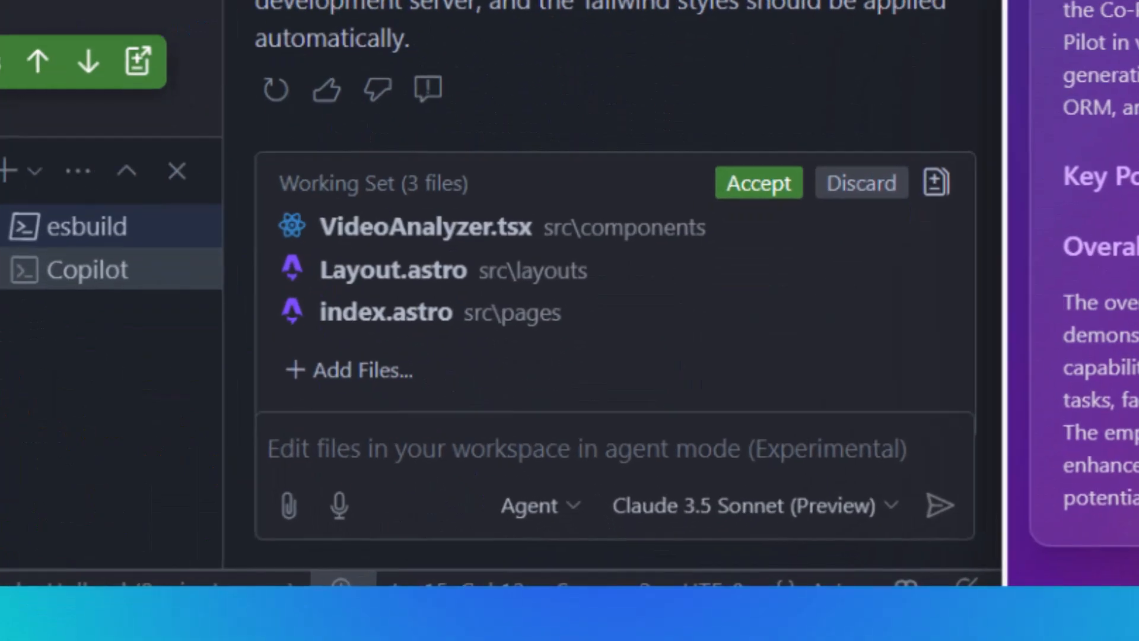
- Ask Copilot to add the ability to chat with the model to ask follow-up questions
text(add the ability to chat with the model to ask follow-up questions)
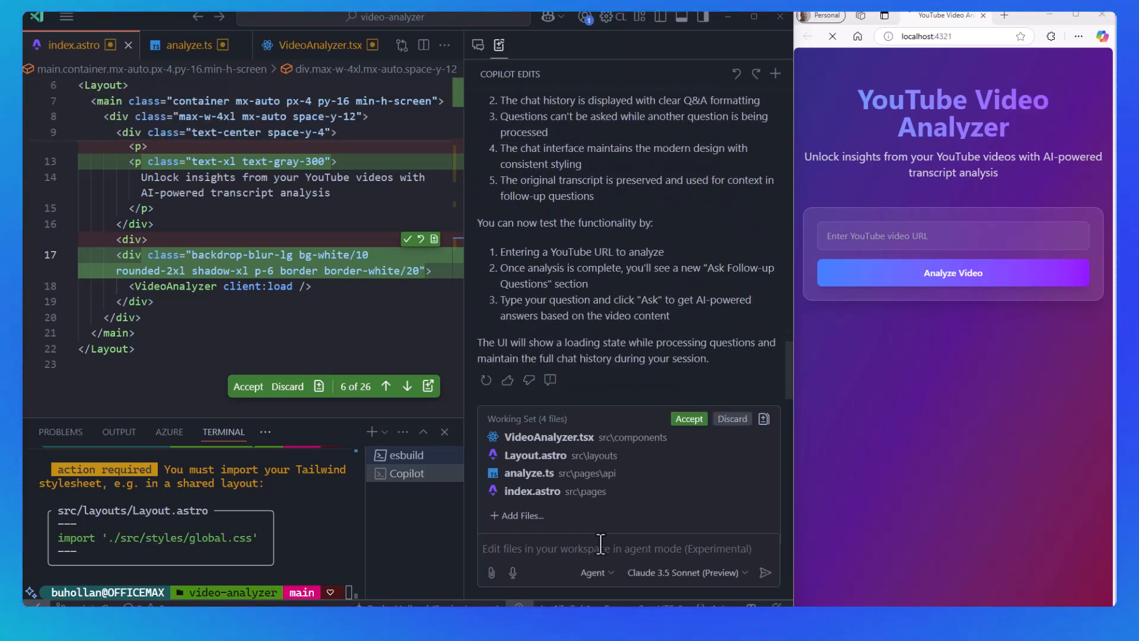
- Re-analyze the video and ask the follow-up question 'write a short summary' to get an AI answer
click(953, 235)
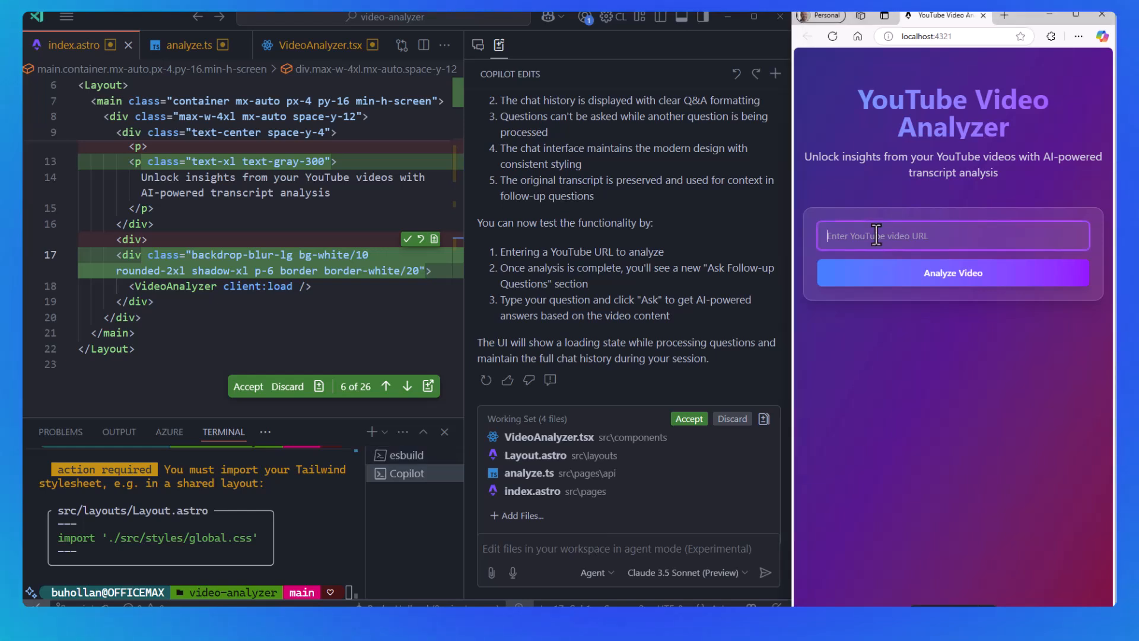
click(952, 273)
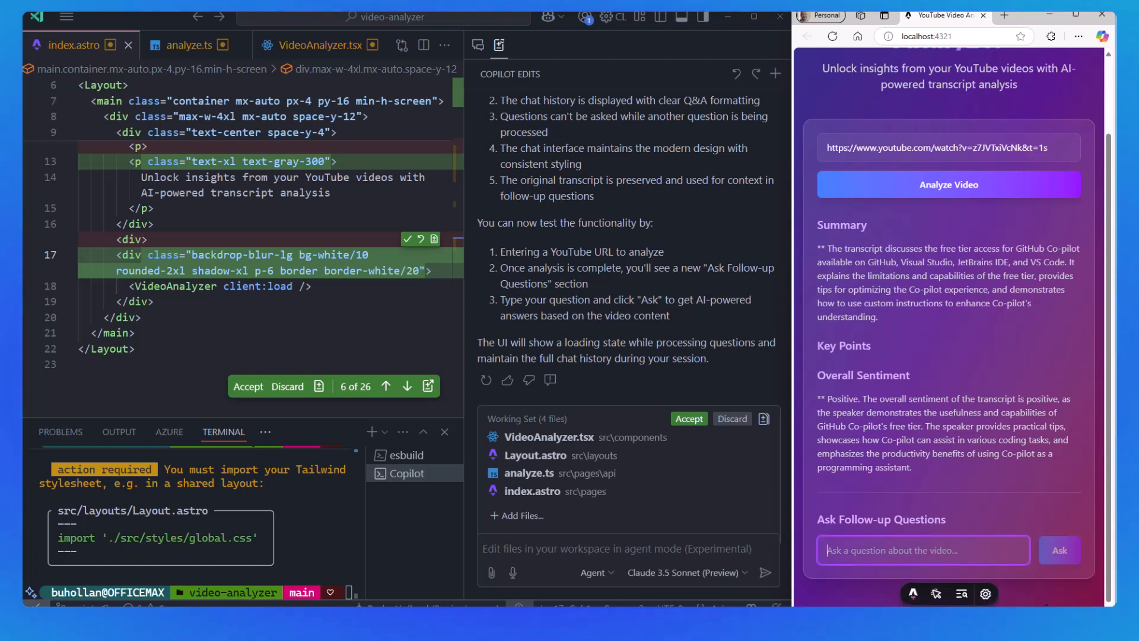
text(write a sho)
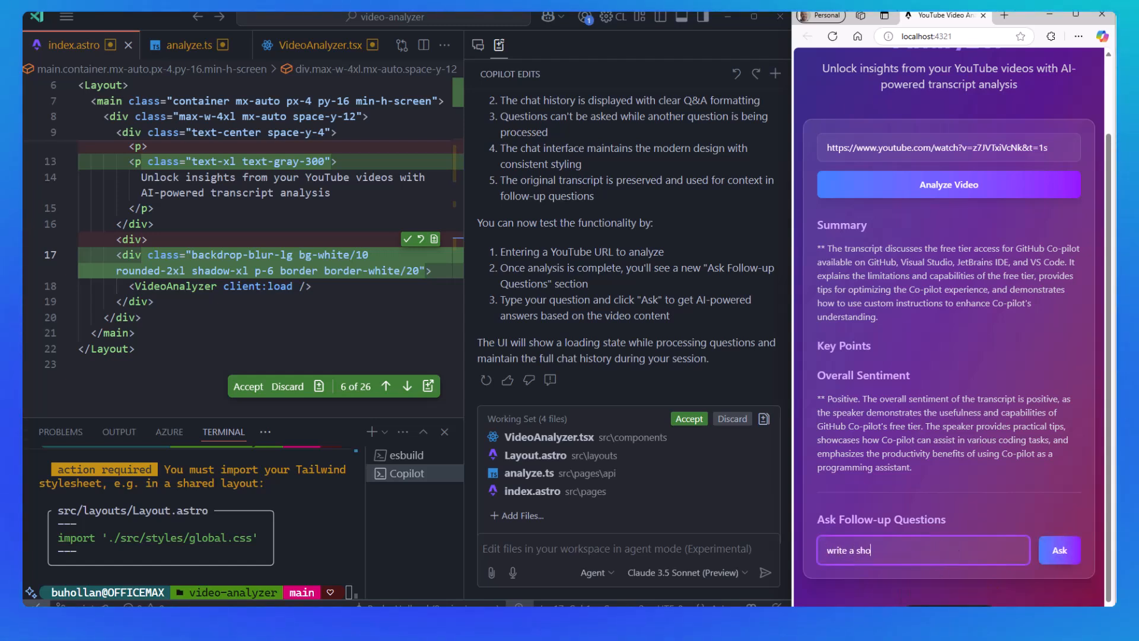
click(1058, 550)
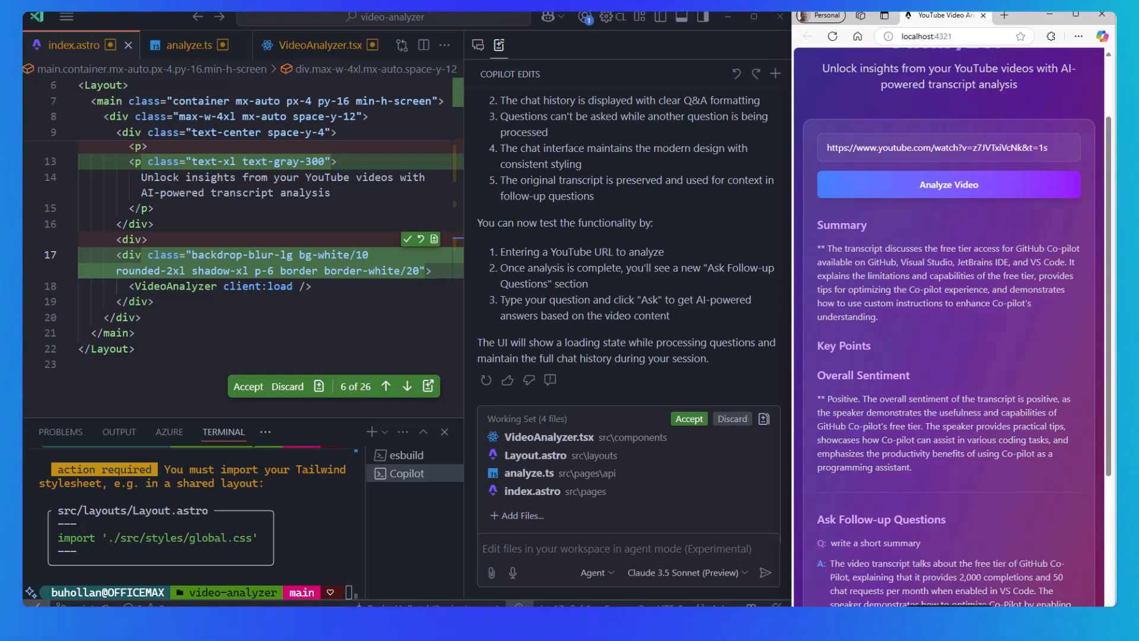
scroll(down, 3)
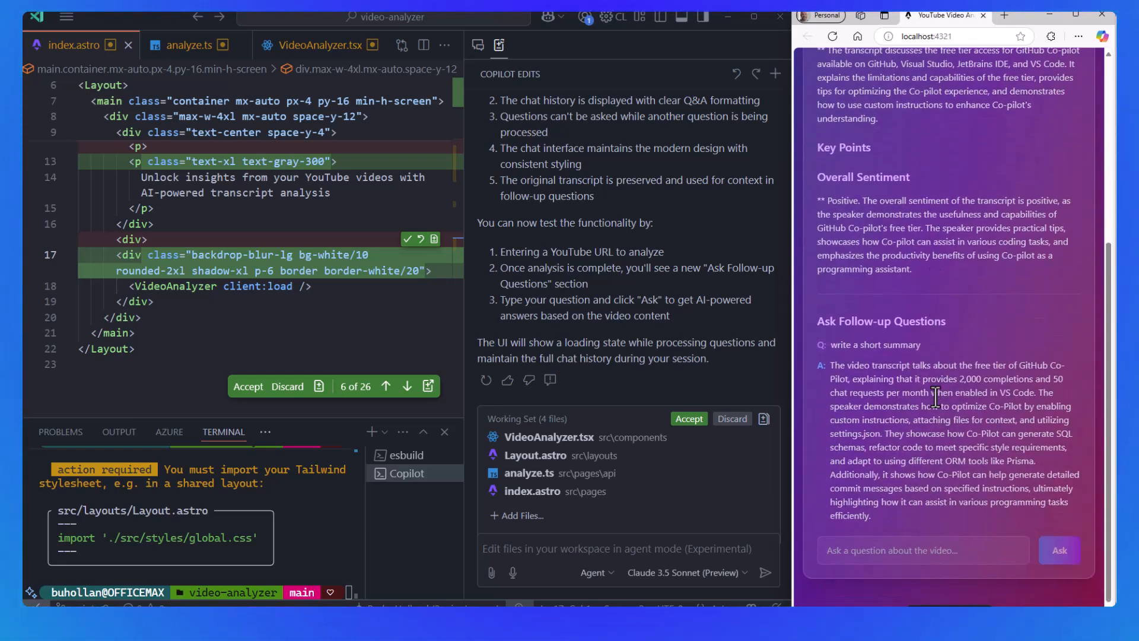